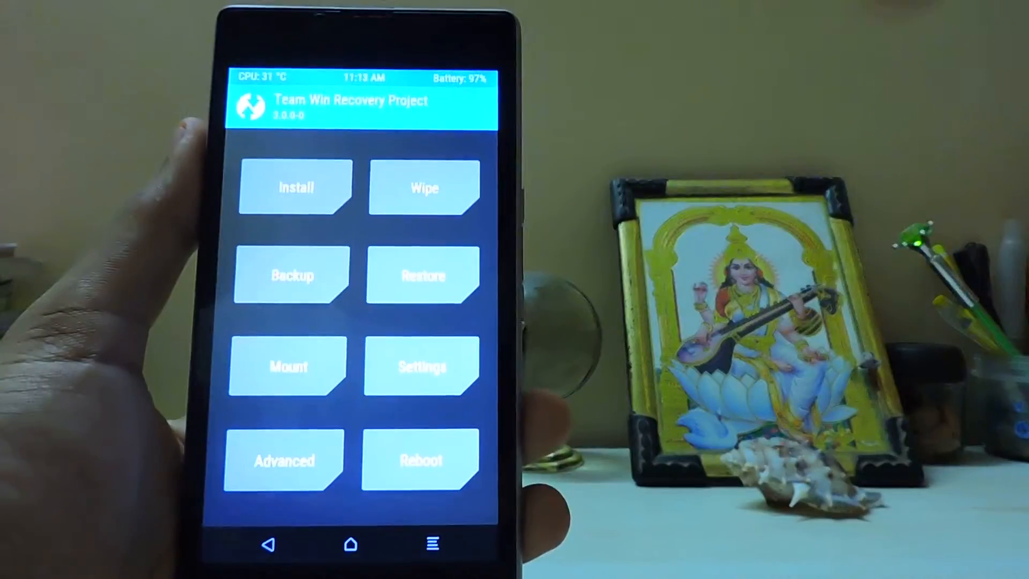
- Open TWRP Settings from the main menu to reach the General options page
click(423, 366)
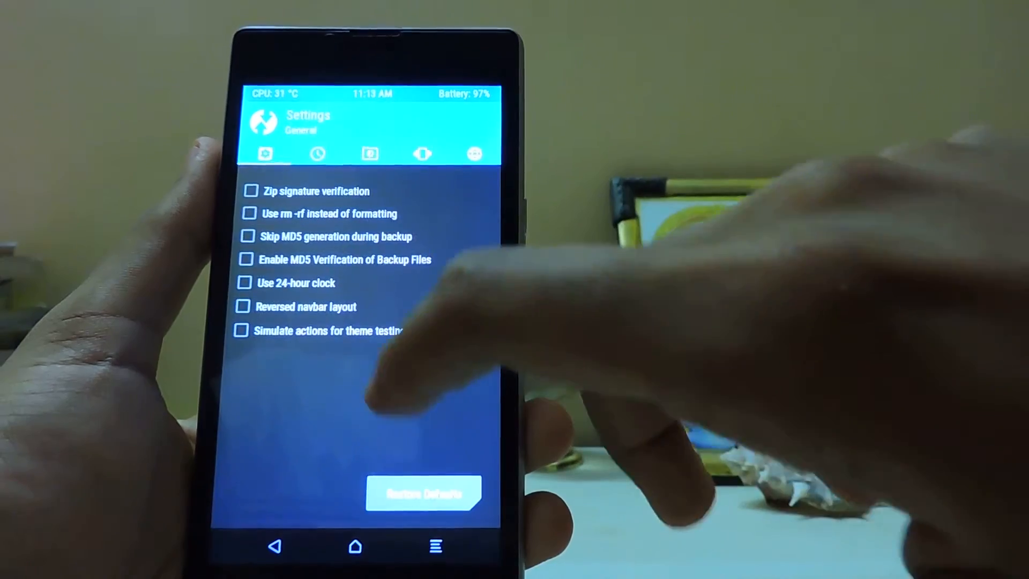